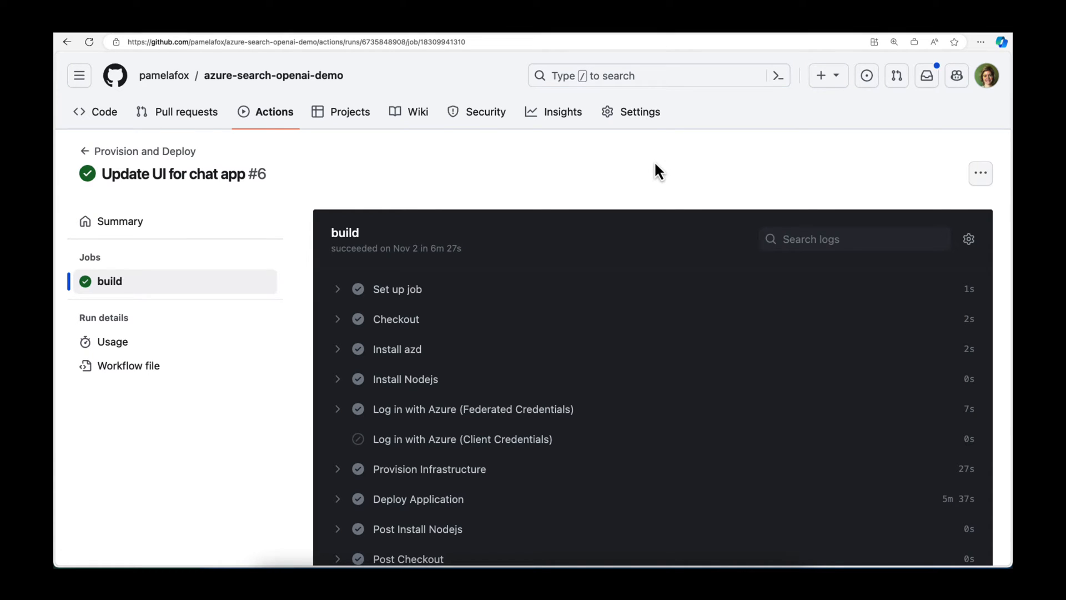
- Expand the 'Log in with Azure (Federated Credentials)' step to show its 'Logged in to Azure.' log
scroll("down", 3)
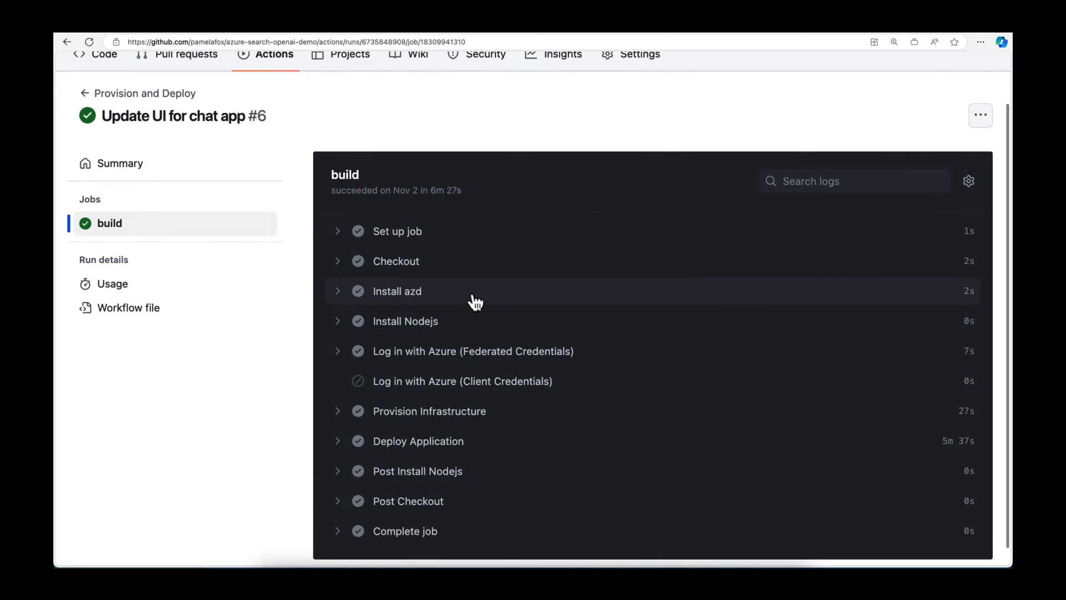
mouse_move(425, 300)
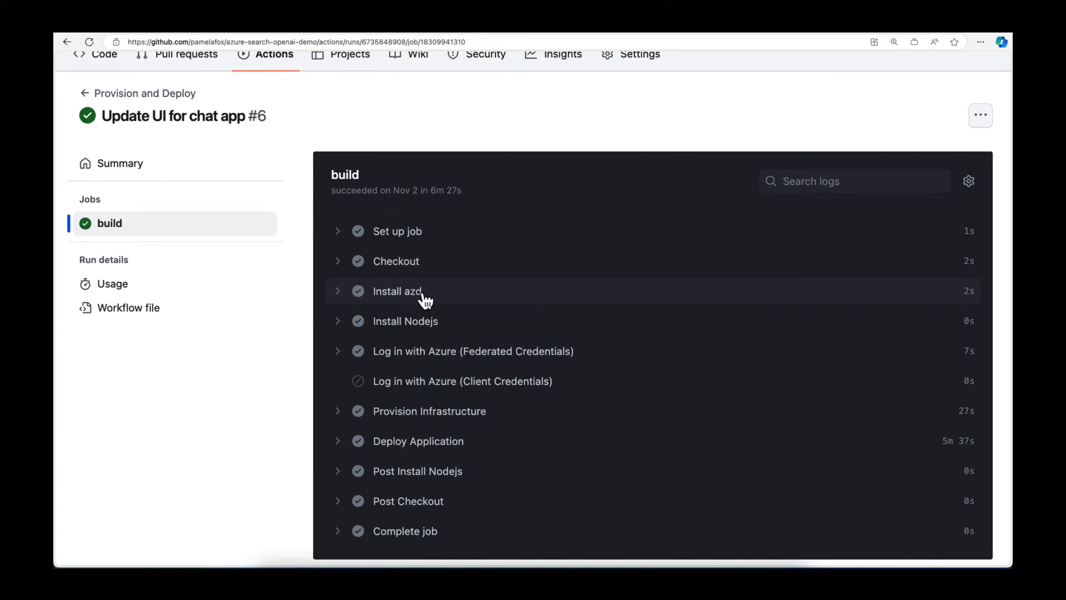
mouse_move(413, 303)
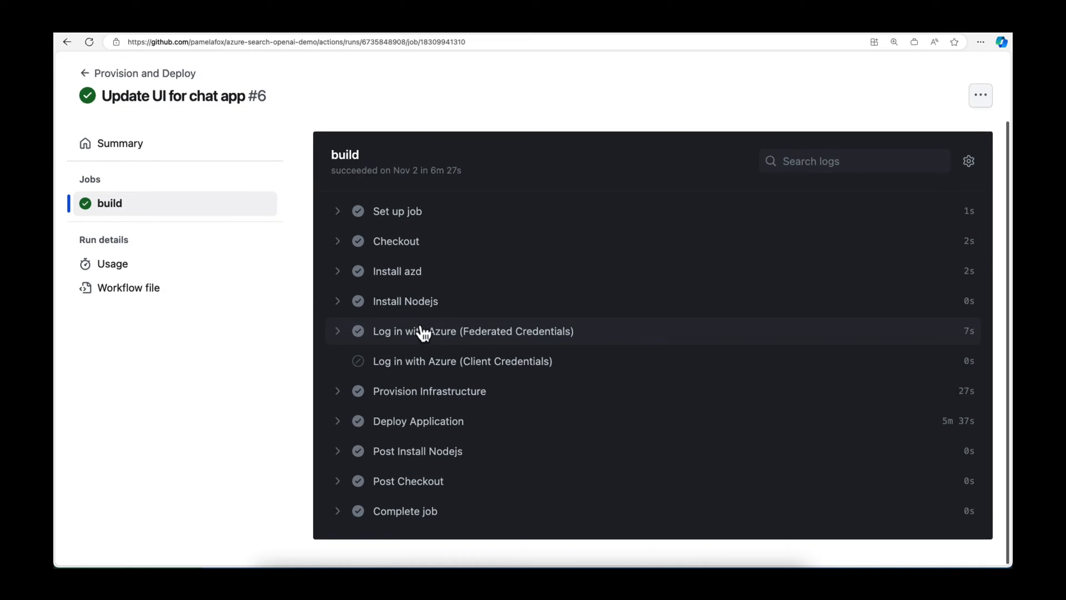
left_click(473, 331)
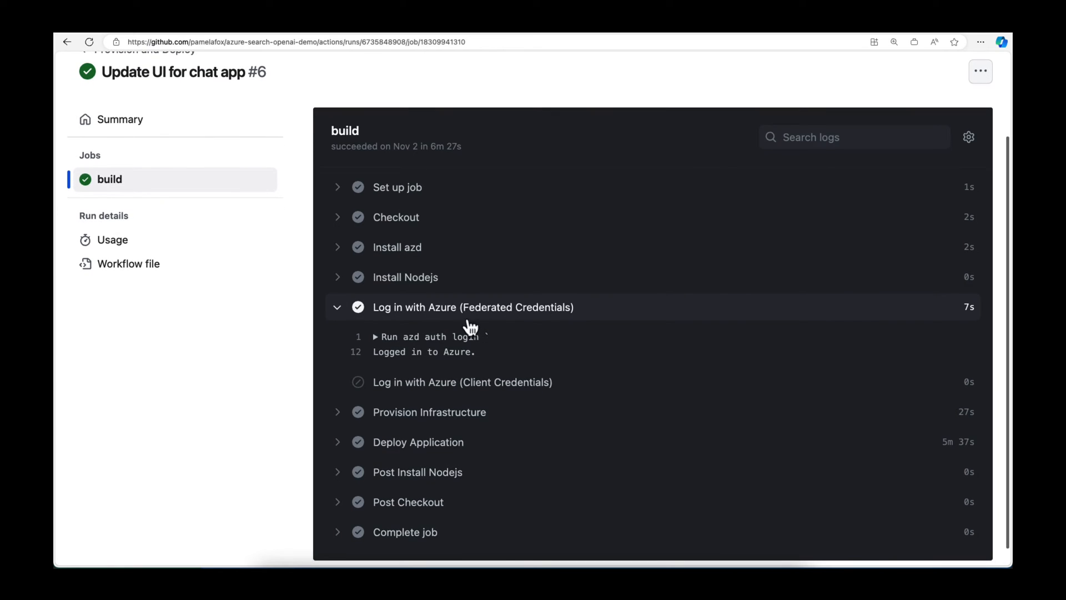
mouse_move(474, 323)
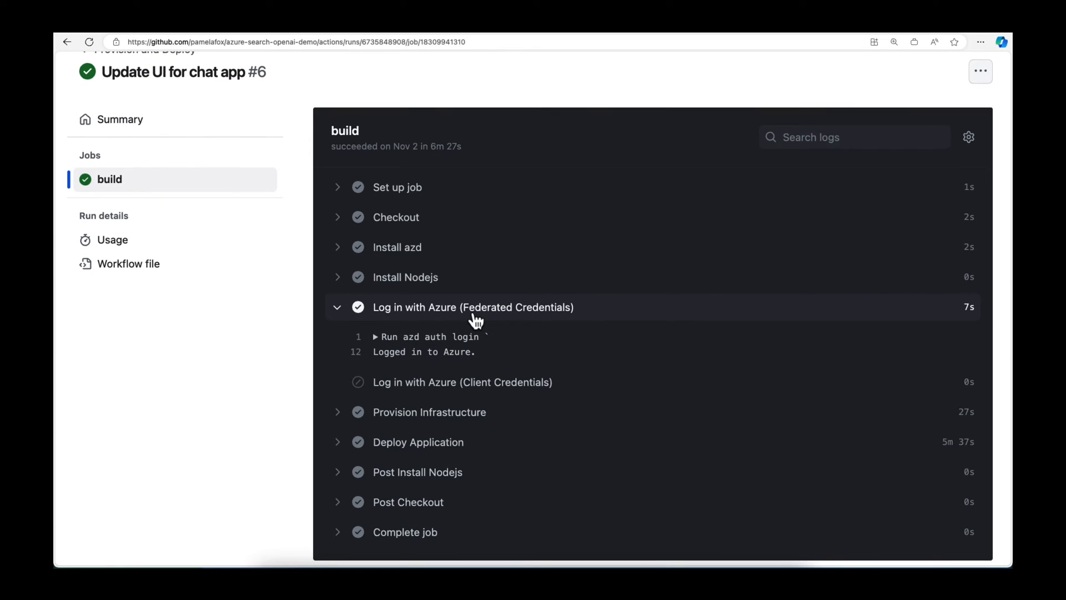
scroll("down", 3)
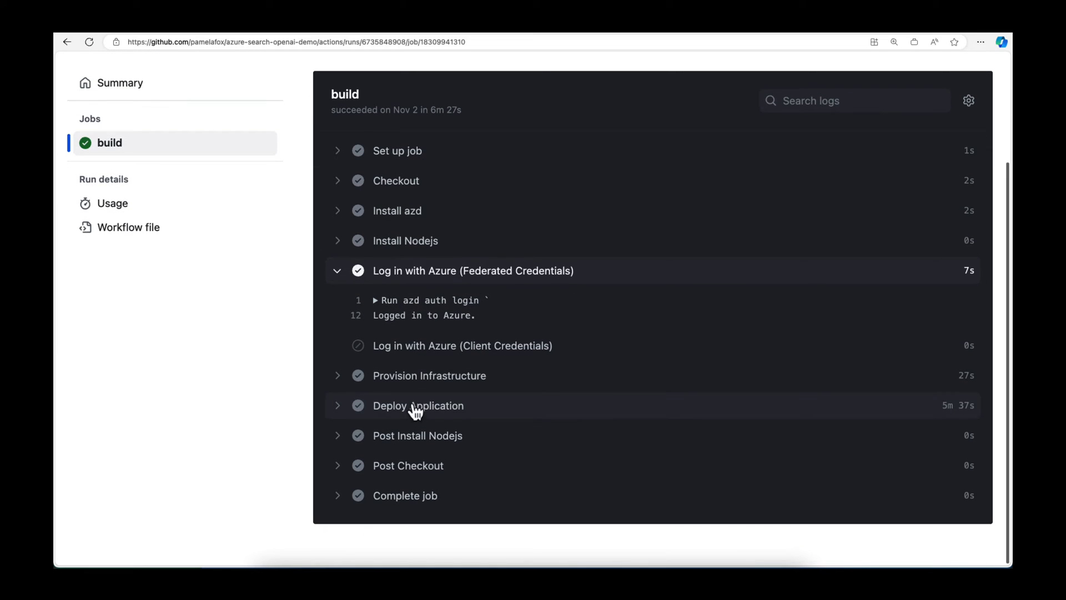
- Expand the Provision Infrastructure log, which reports no changes to provision
left_click(429, 376)
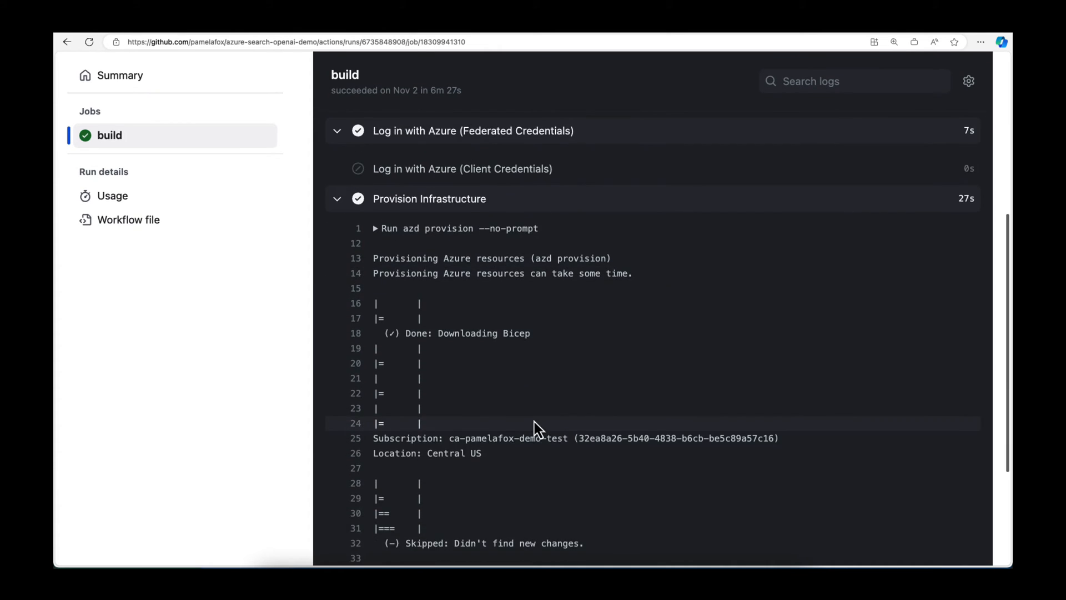
scroll("down", 3)
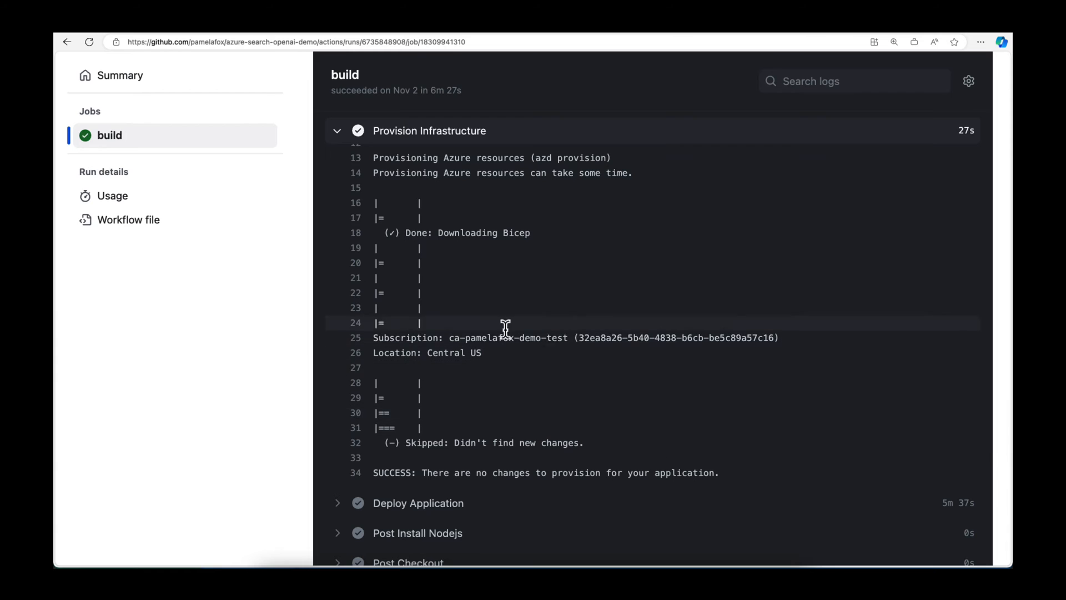
double_click(418, 443)
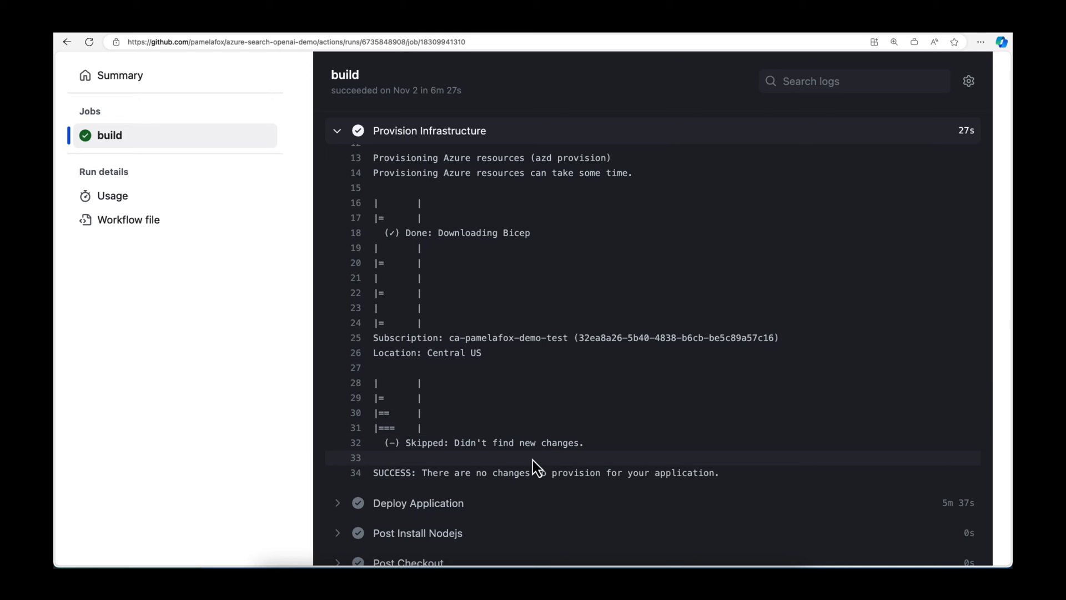
scroll("down", 3)
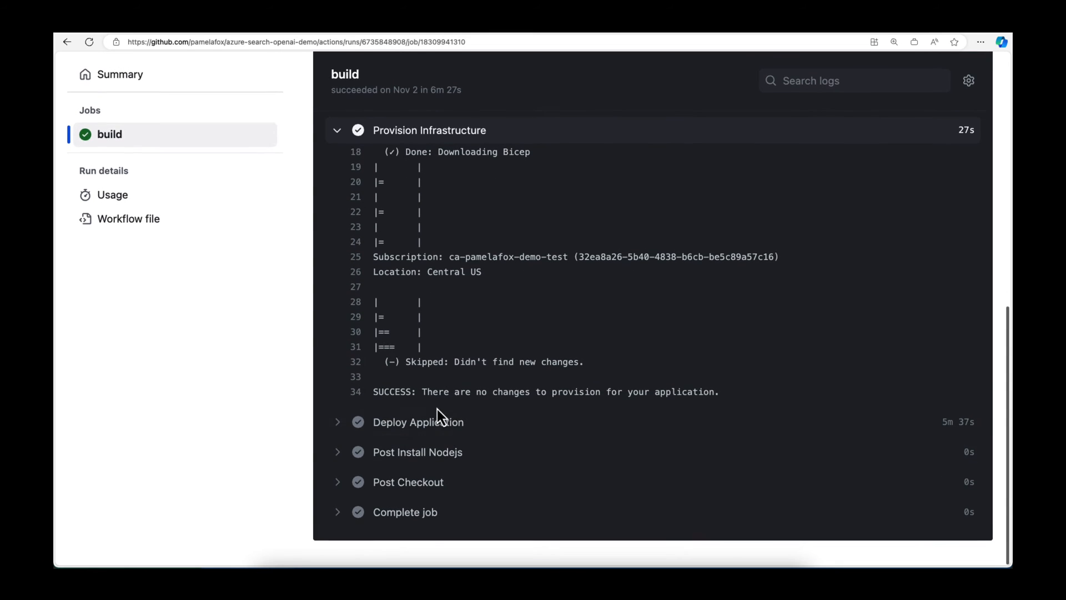
- Scroll the Deploy Application log to its Endpoint and open the azurewebsites.net URL
left_click(418, 421)
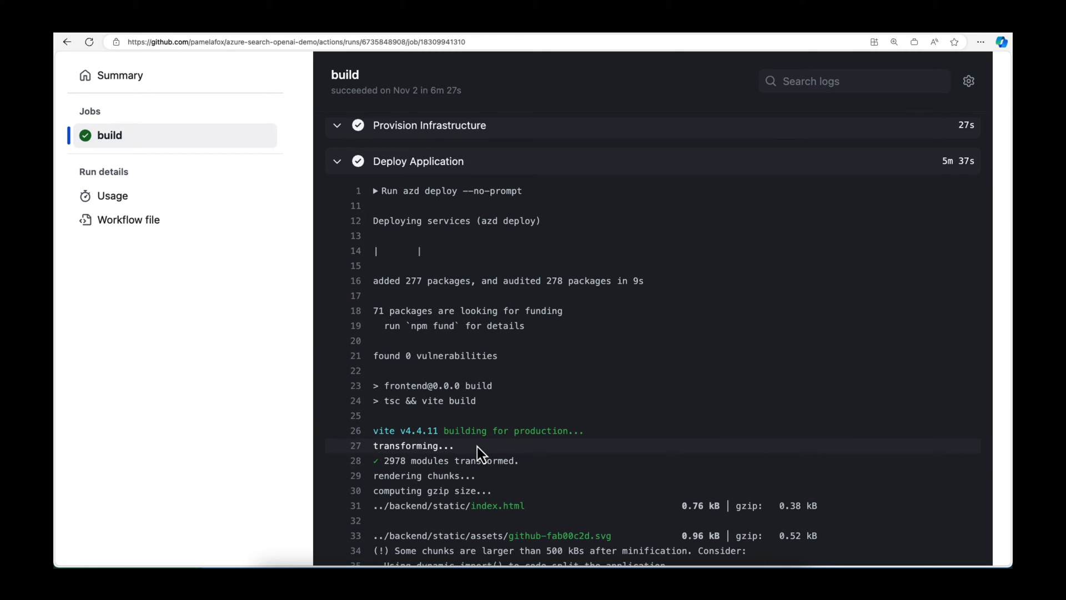
scroll("down", 3)
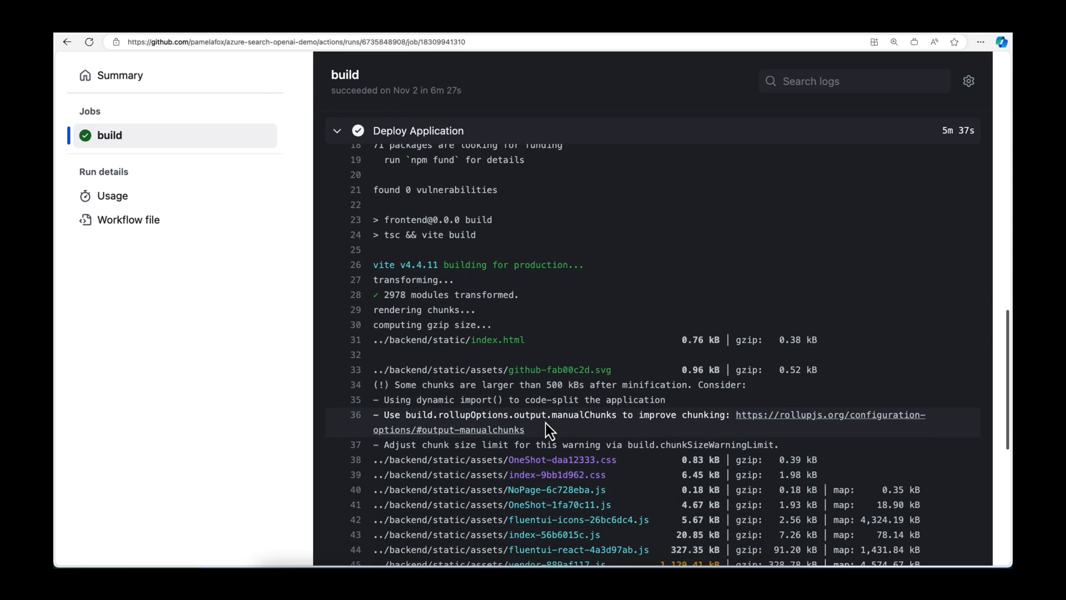
scroll("down", 3)
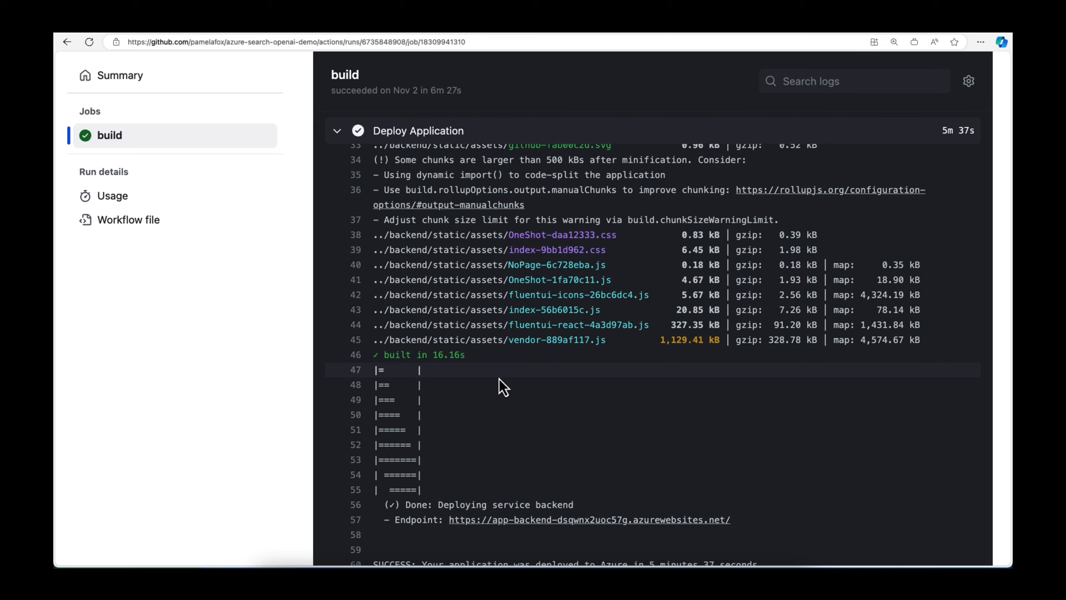
scroll("down", 3)
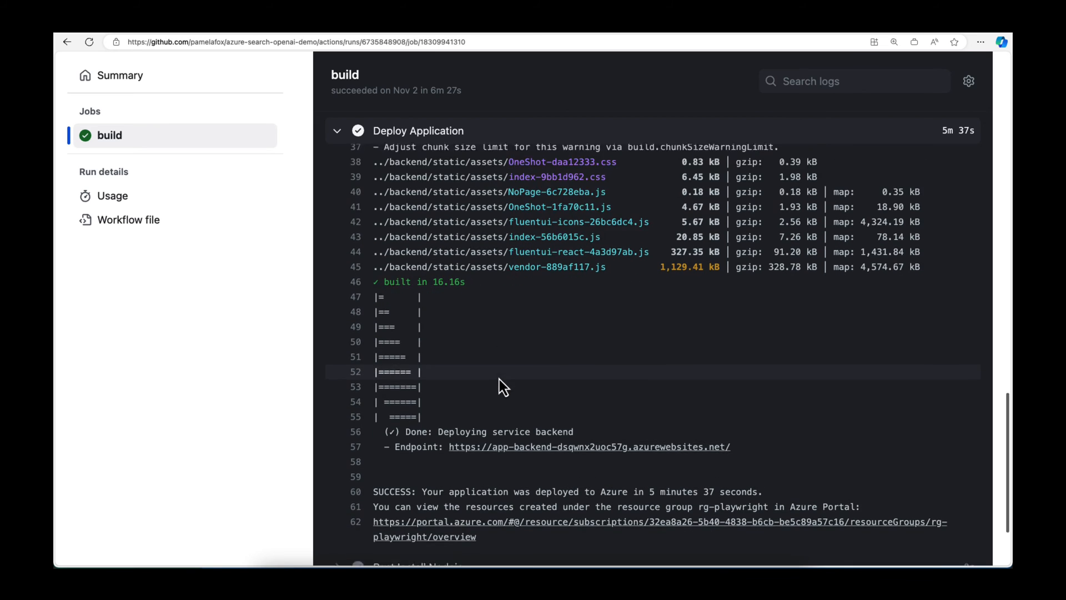
scroll("down", 3)
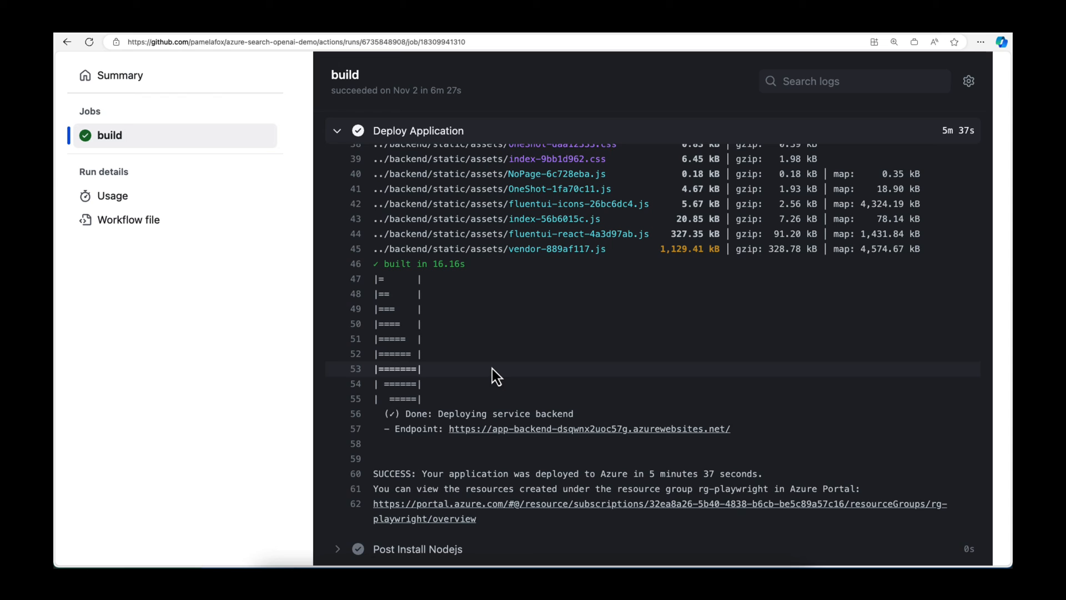
scroll("down", 3)
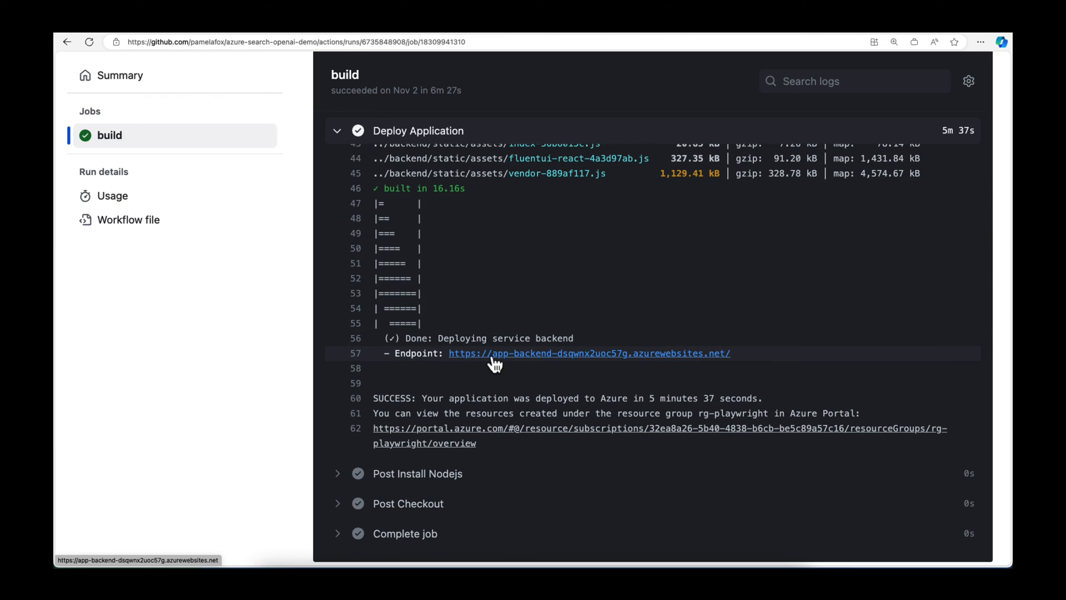
mouse_move(648, 397)
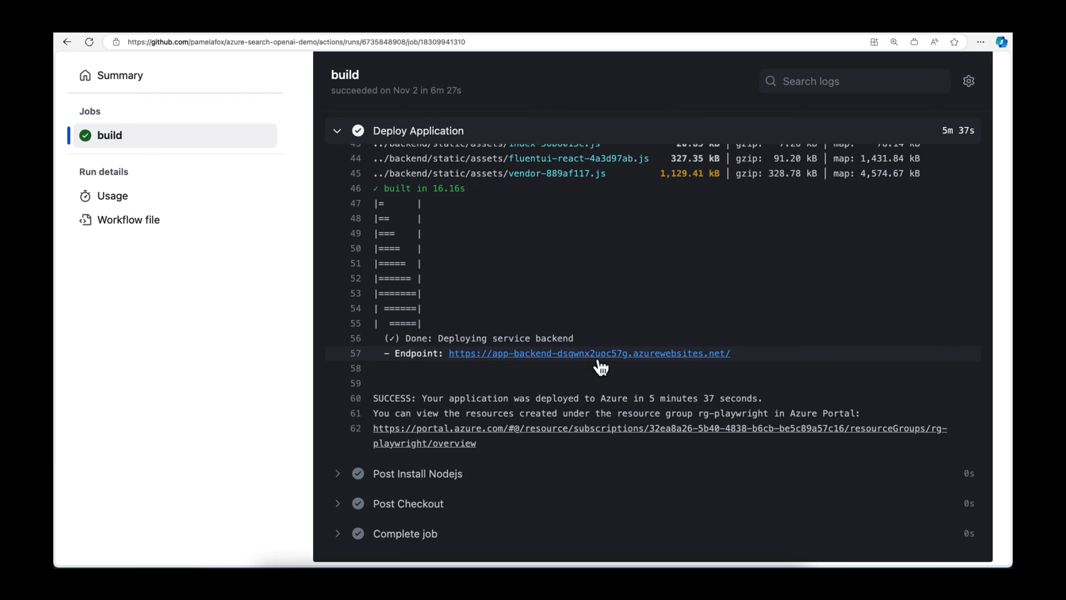
mouse_move(592, 357)
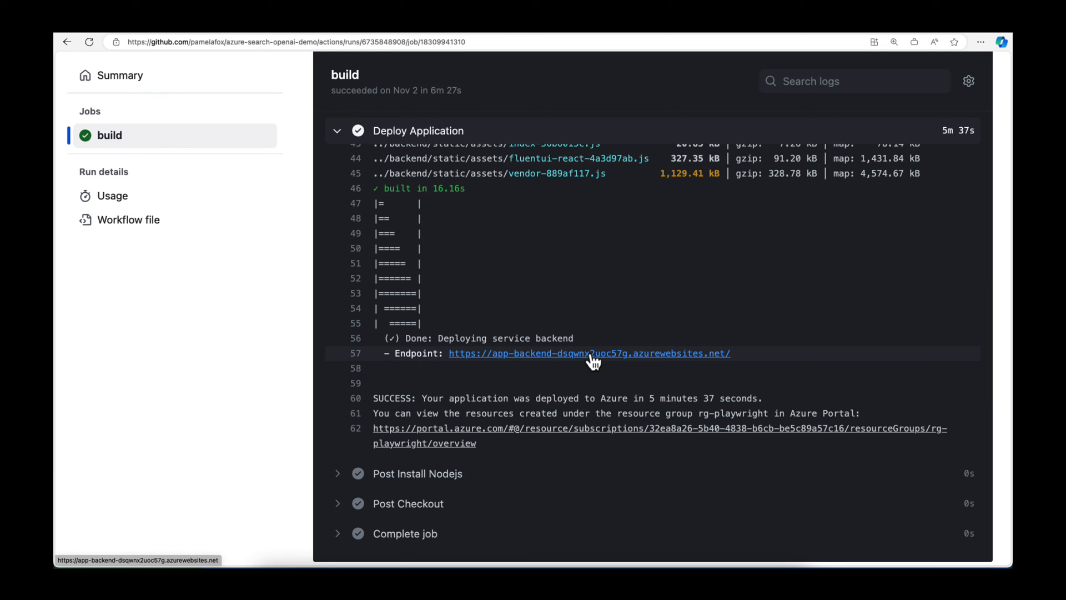
left_click(588, 353)
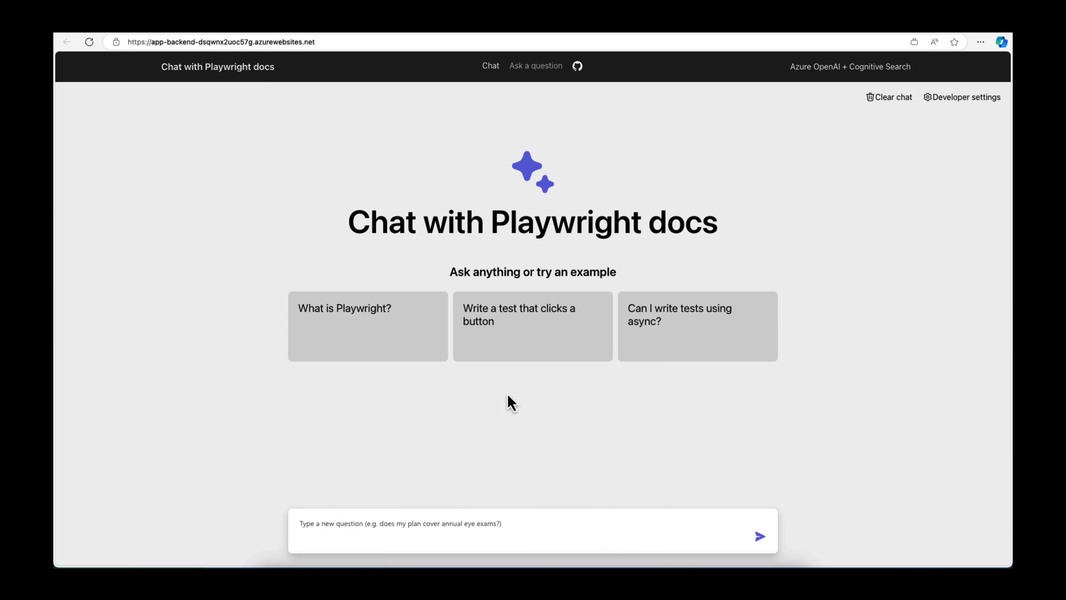
mouse_move(480, 405)
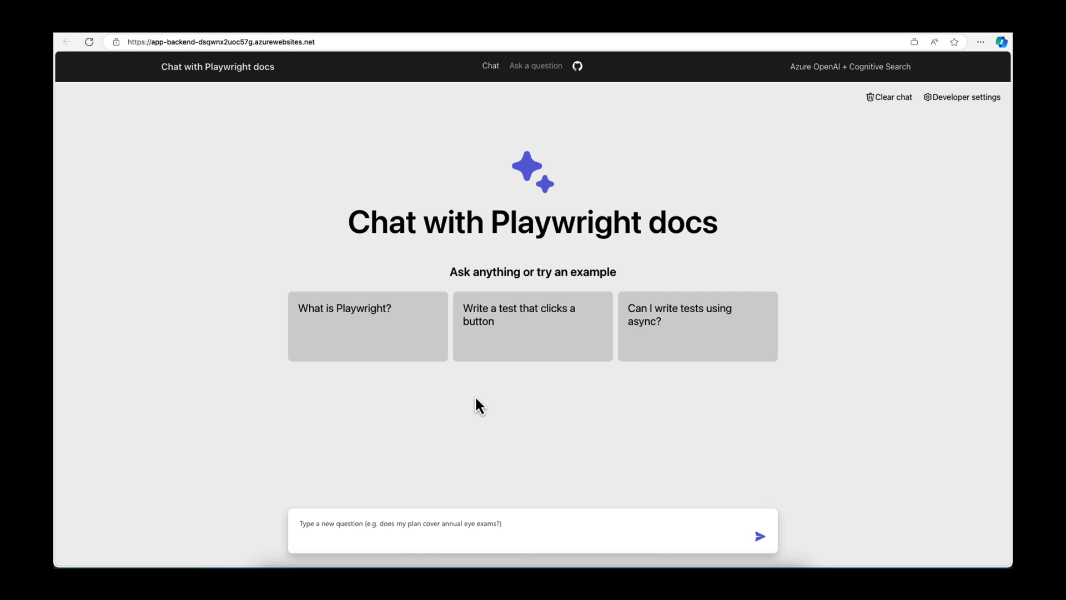